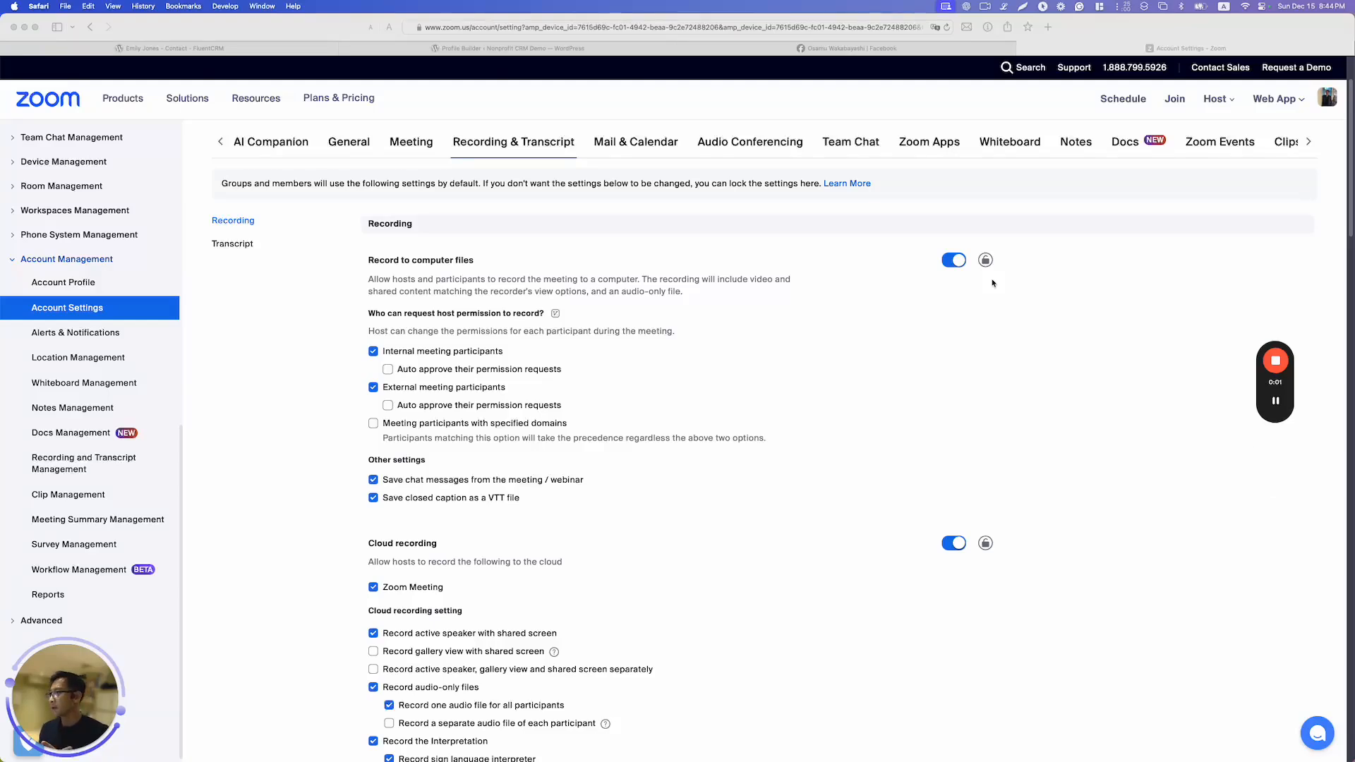
Step: Go to Recordings & Transcripts and open the December 10 cloud recording's details
{"action": "left_click", "coordinate": [954, 259]}
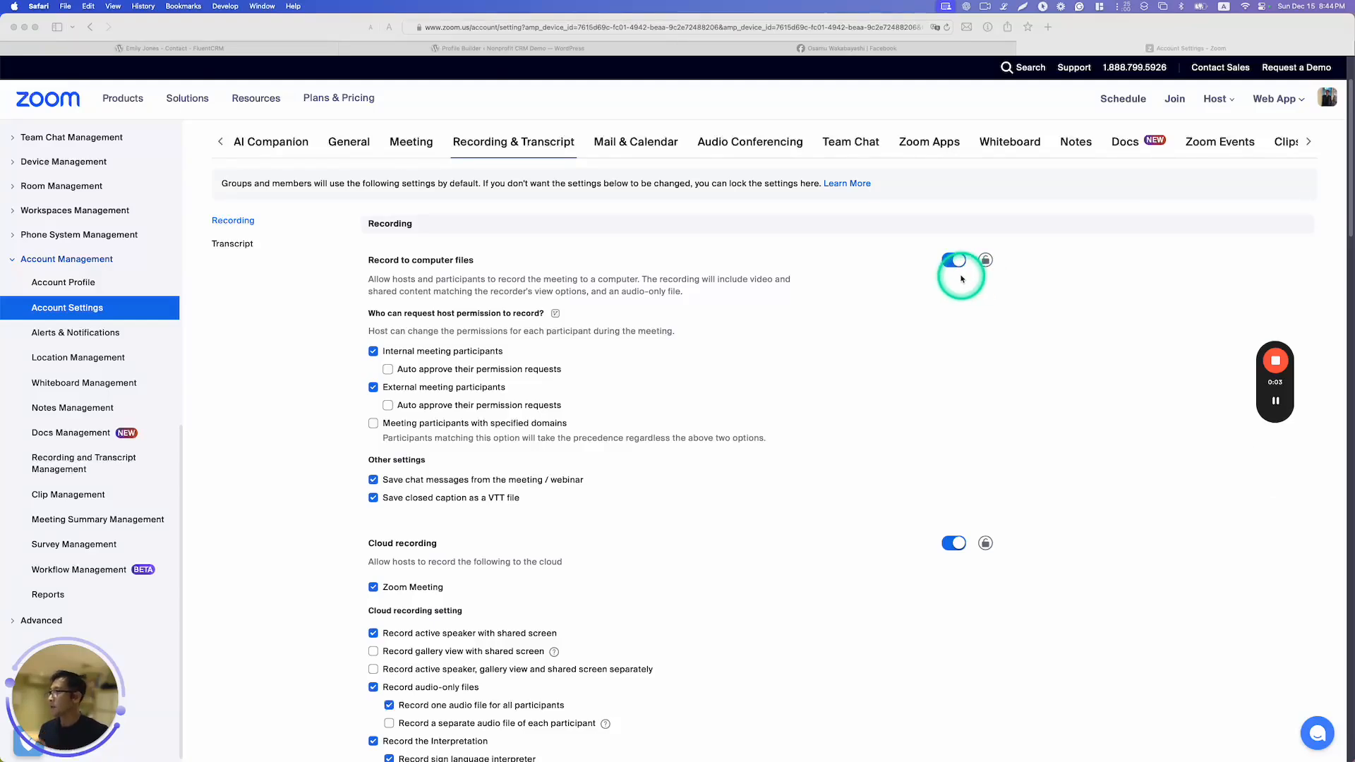
{"action": "left_click", "coordinate": [954, 261]}
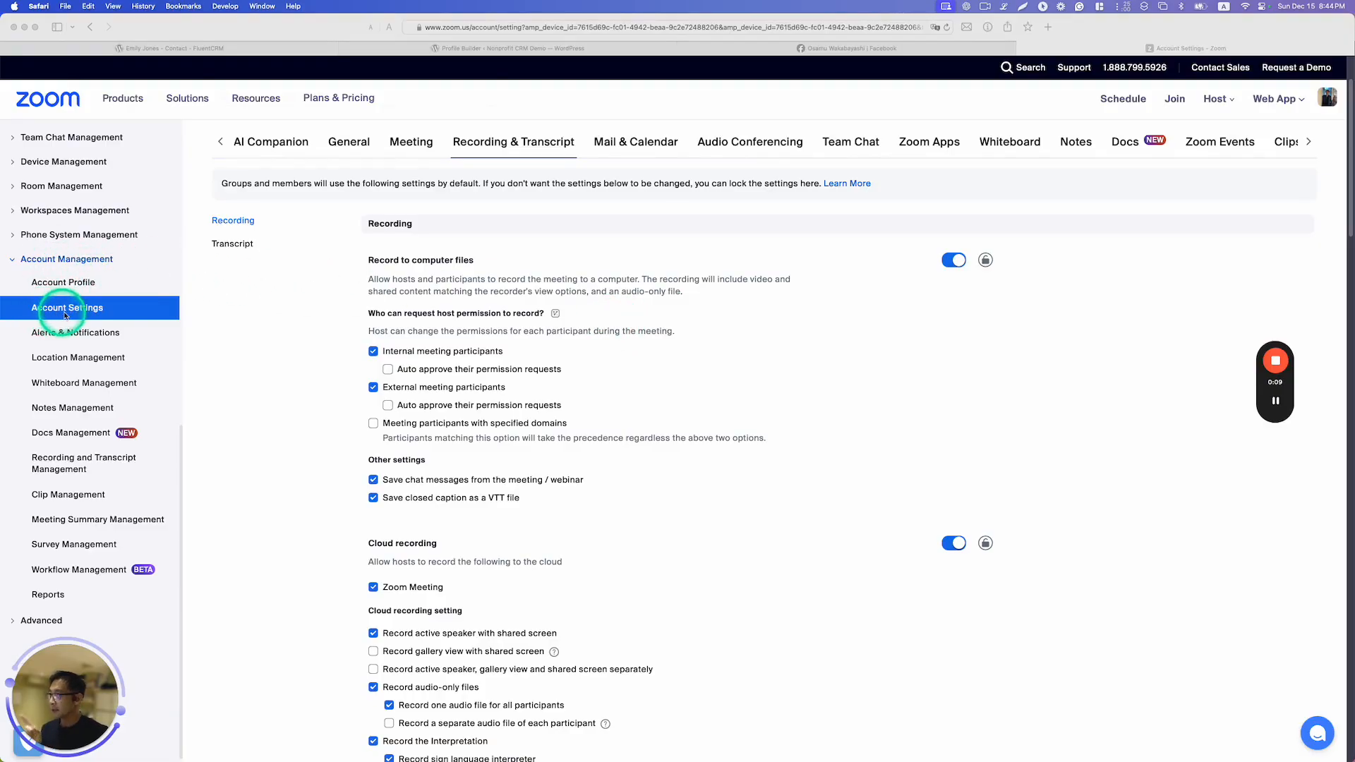
{"action": "scroll", "scroll_direction": "down", "scroll_amount": 3}
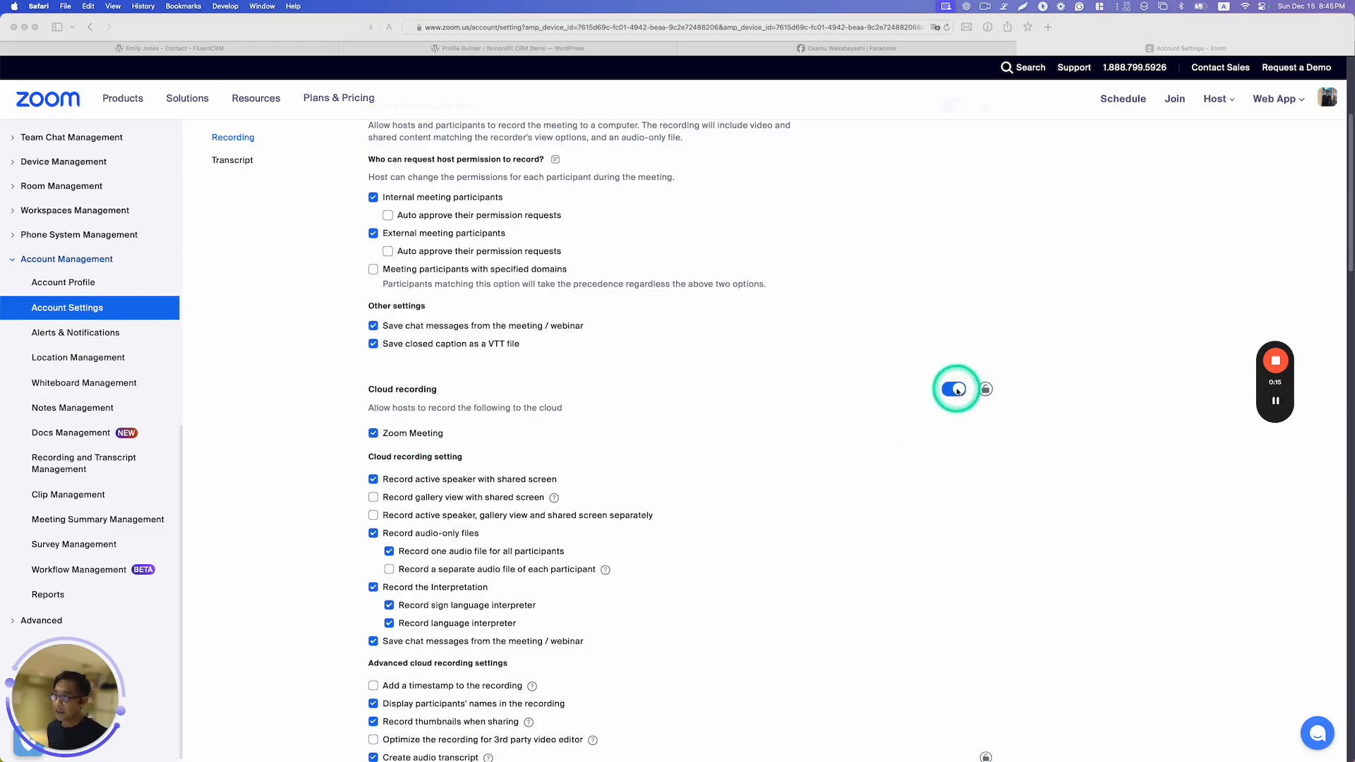
{"action": "scroll", "scroll_direction": "down", "scroll_amount": 3}
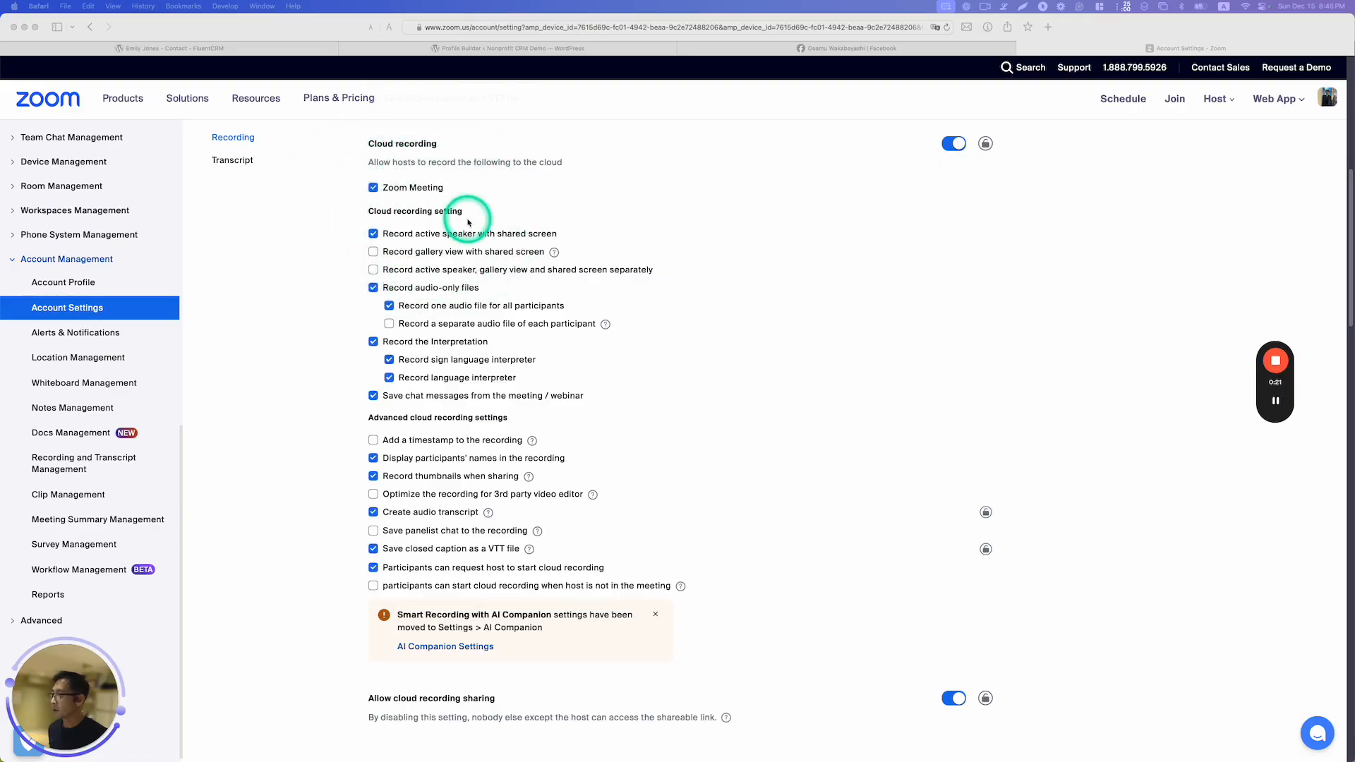
{"action": "mouse_move", "coordinate": [557, 510]}
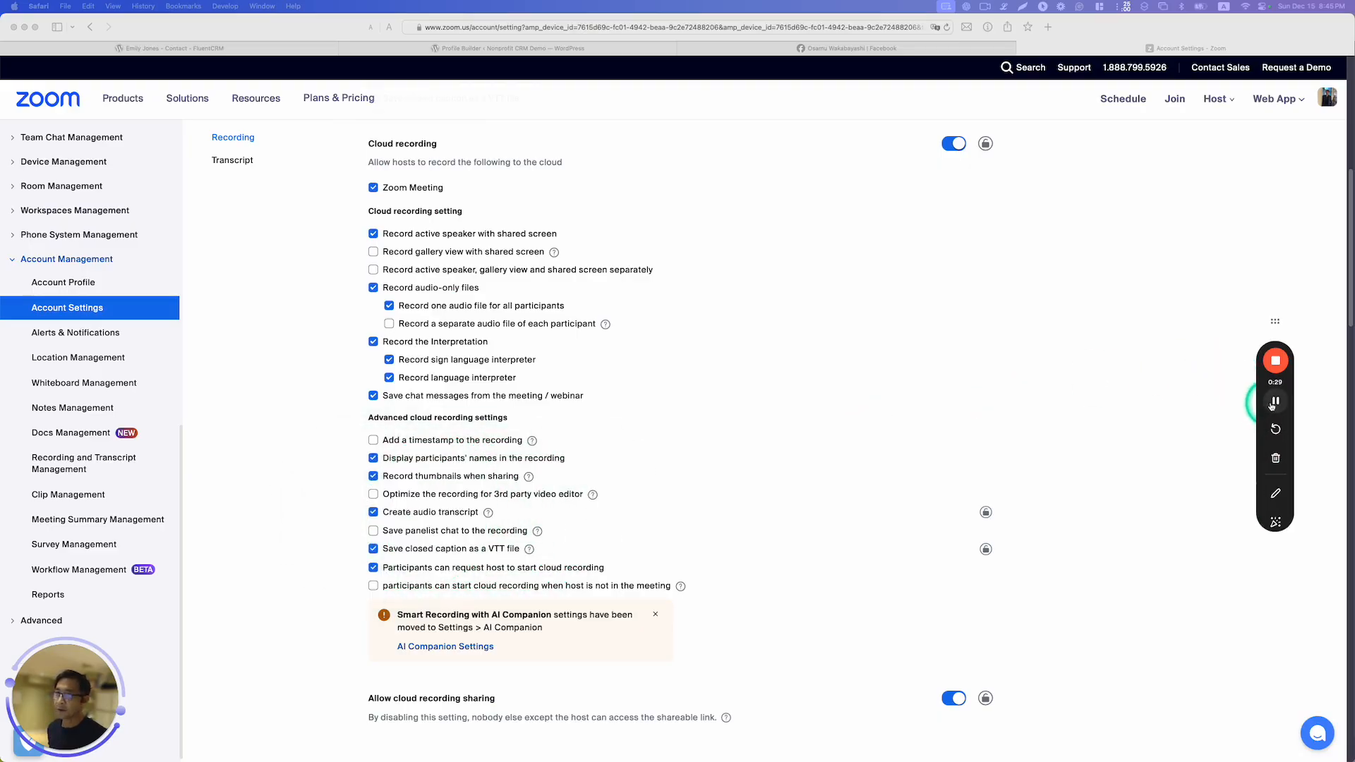
{"action": "scroll", "scroll_direction": "down", "scroll_amount": 3}
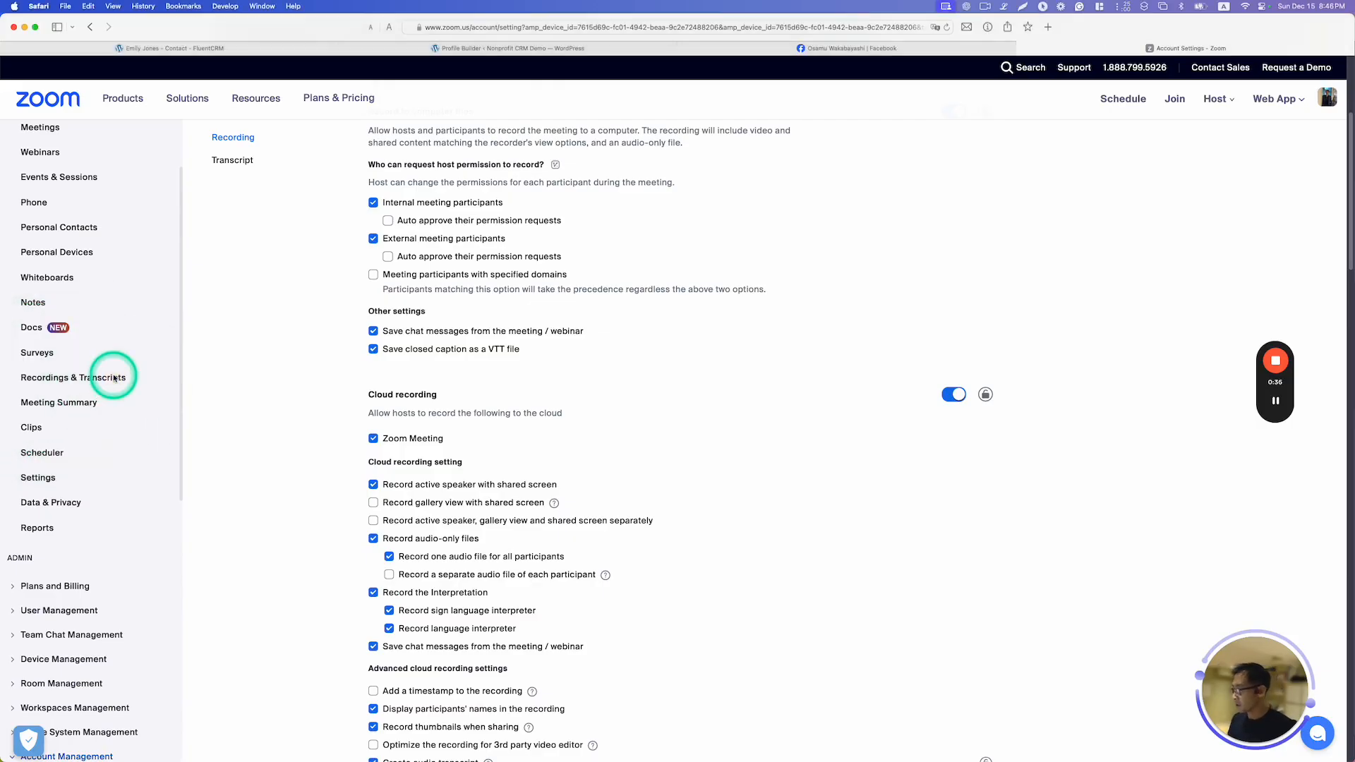
{"action": "left_click", "coordinate": [74, 378]}
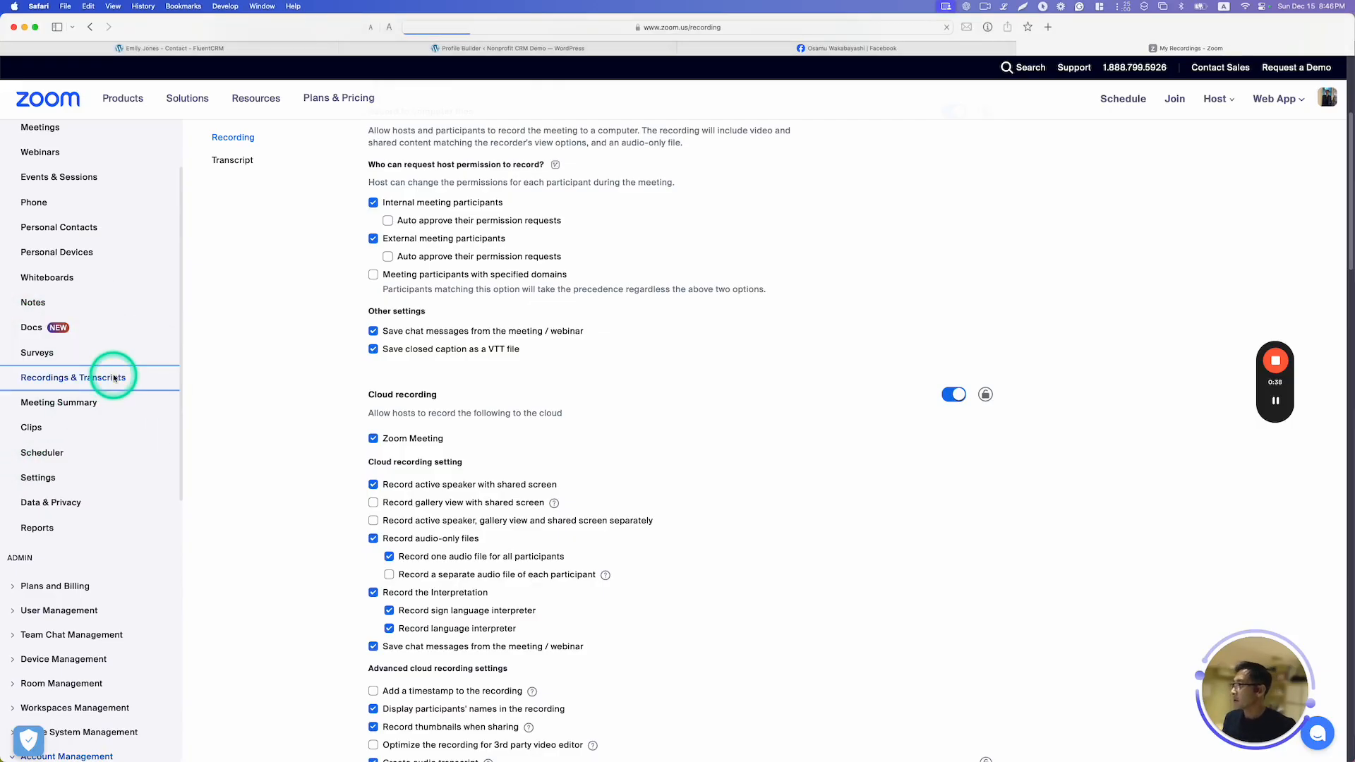
{"action": "left_click", "coordinate": [74, 377]}
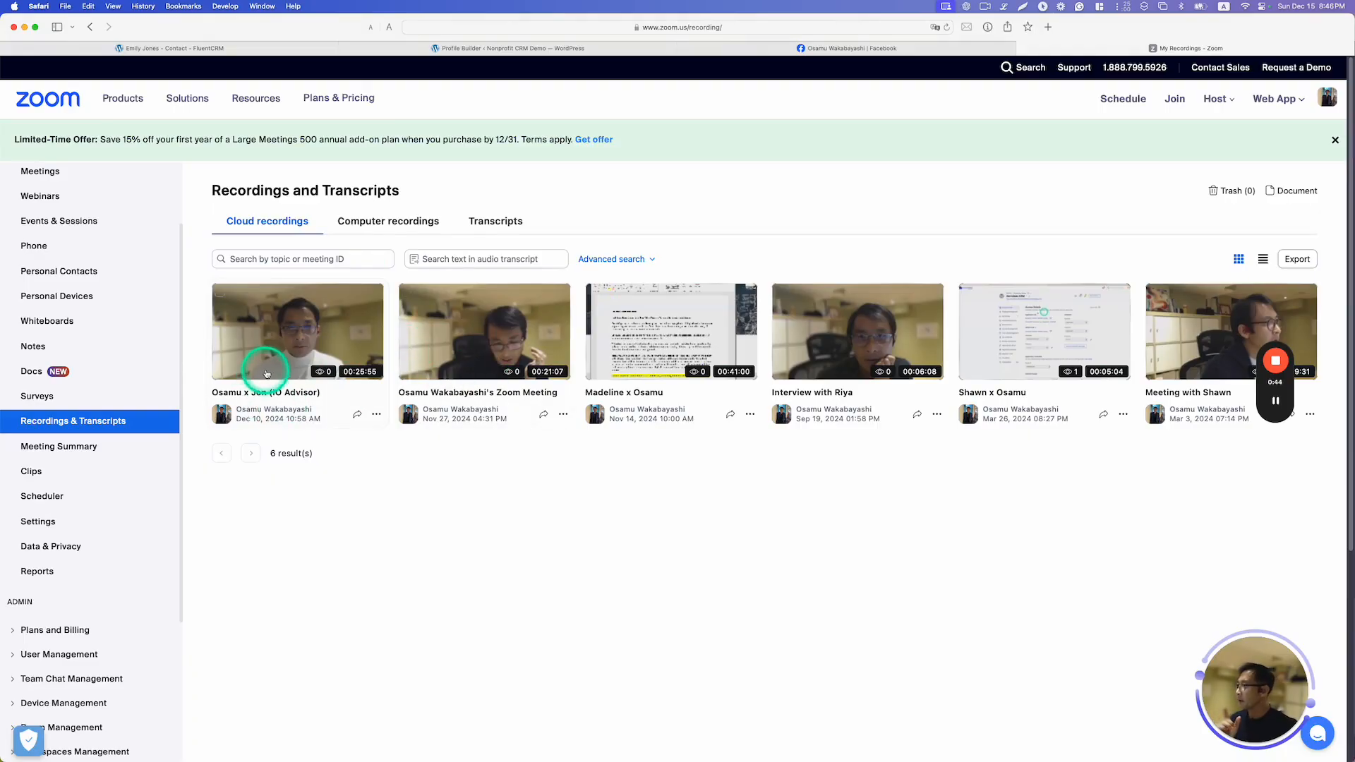
{"action": "left_click", "coordinate": [265, 393]}
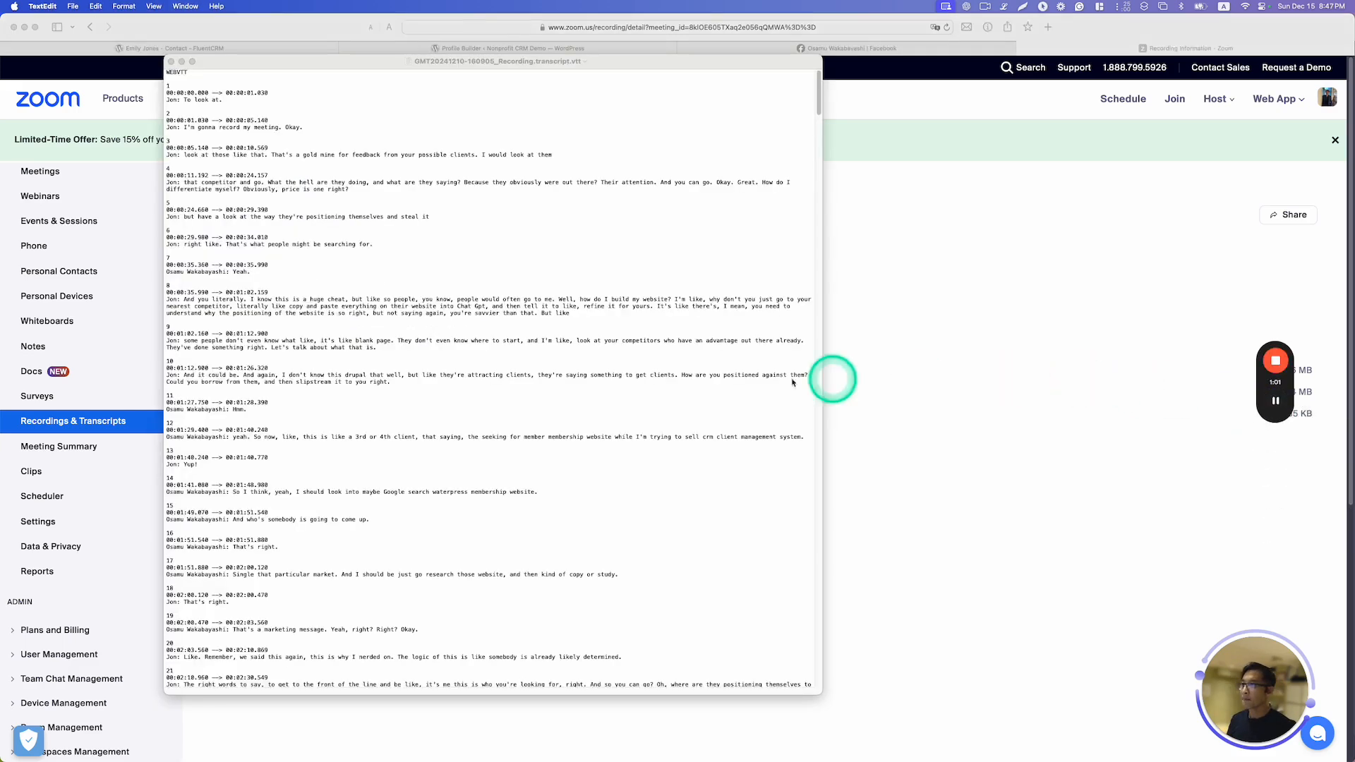
Step: Scroll through the downloaded .vtt transcript's timestamped dialogue in TextEdit
{"action": "scroll", "scroll_direction": "down", "scroll_amount": 3}
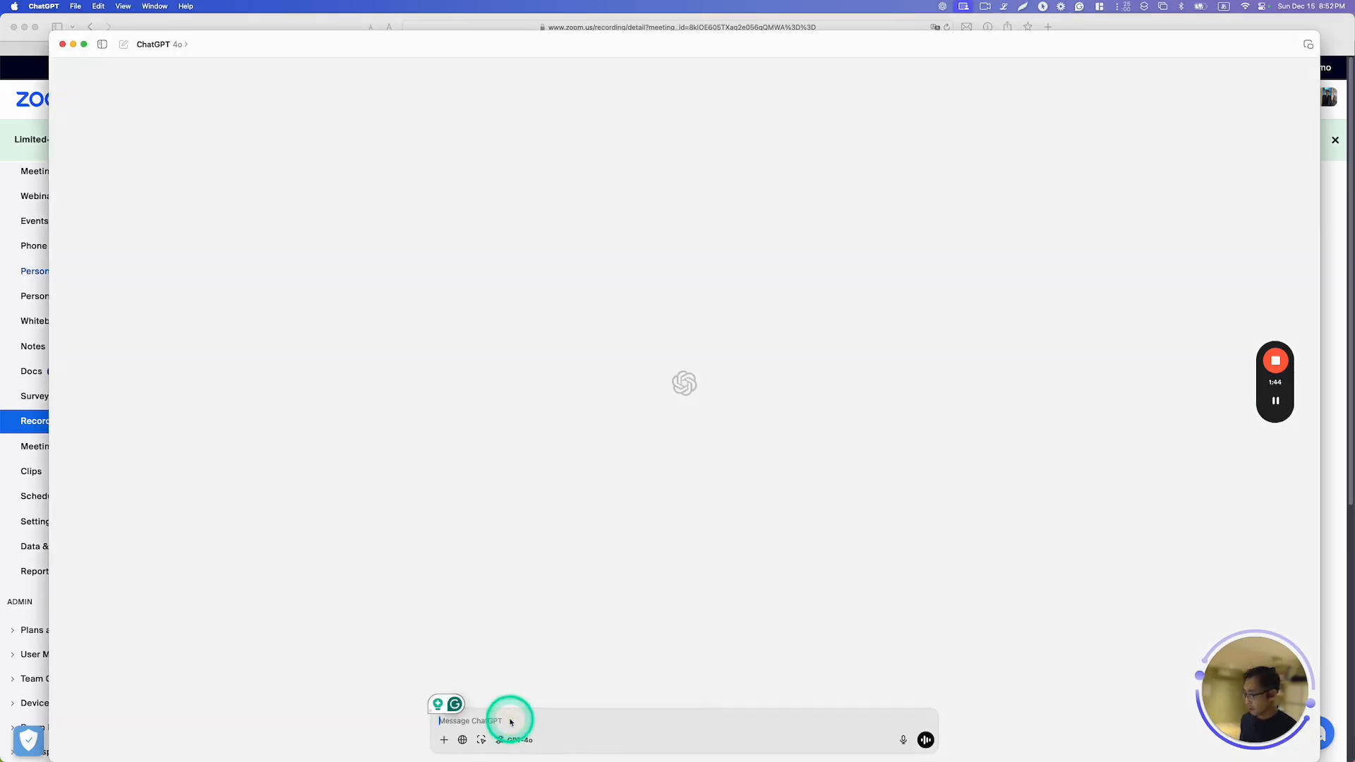
Step: Ask ChatGPT to summarize the business mentor meeting transcript into key points, takeaways and action items
{"action": "type", "text": "I had a weekly meeting with my business mentor, and I have the transcript of our discussion. Could you please summarize the key points, takeaways, and action items from this meeting? I will paste the transcript here. Are you ready?"}
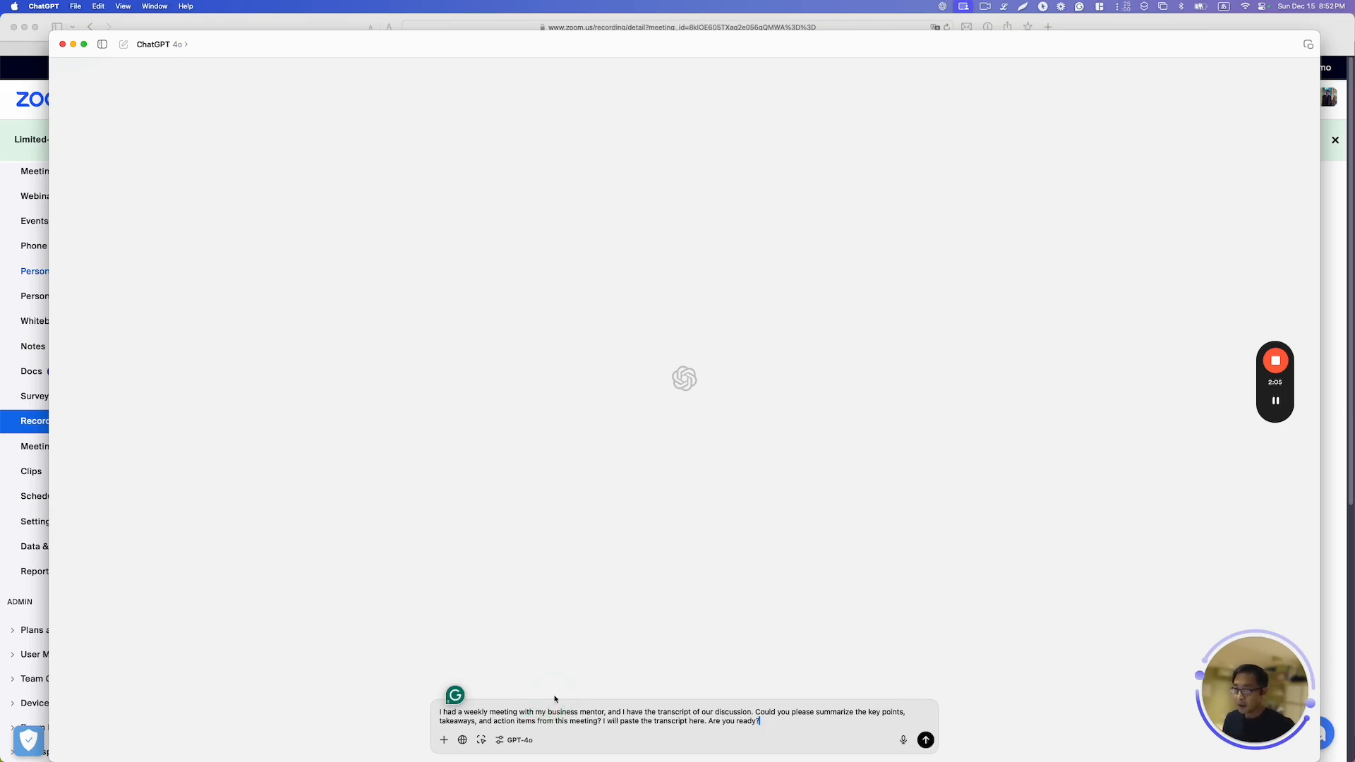
{"action": "left_click", "coordinate": [924, 740]}
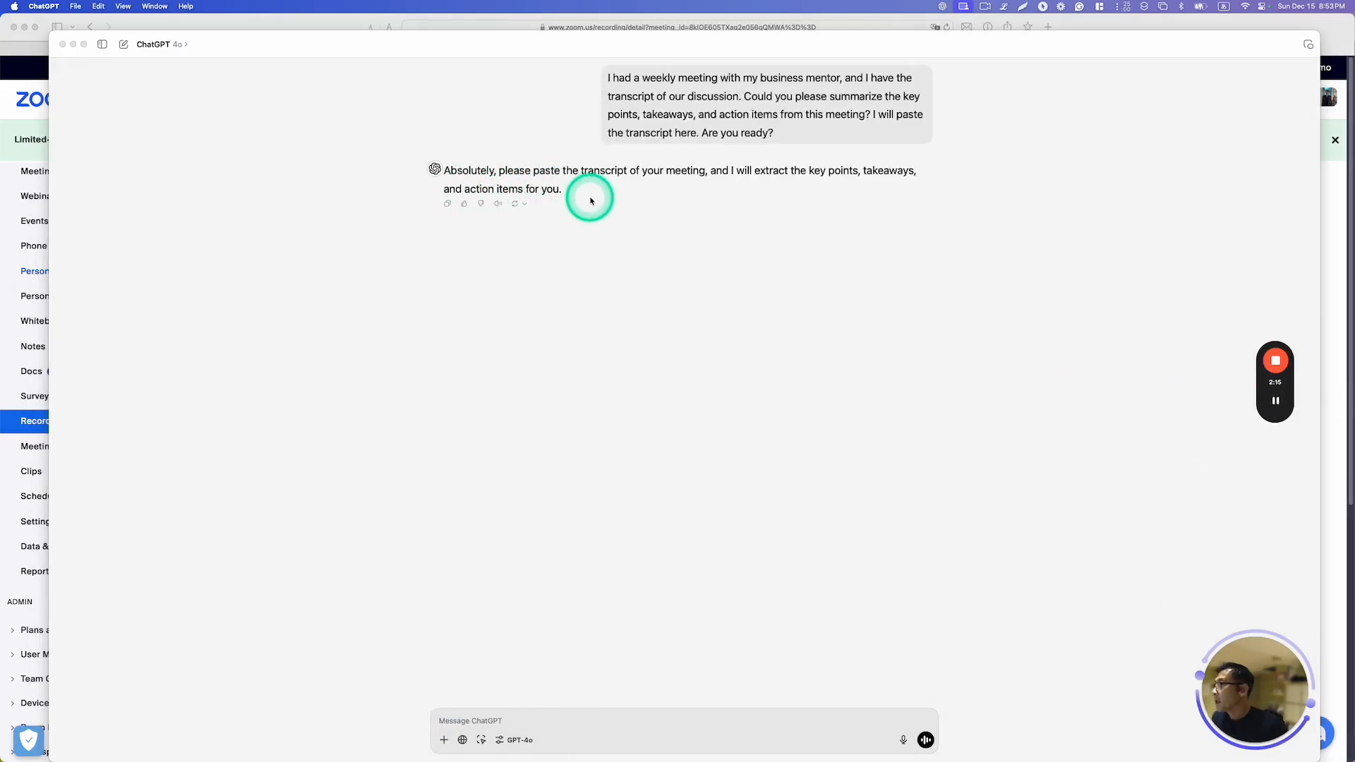
{"action": "mouse_move", "coordinate": [674, 203]}
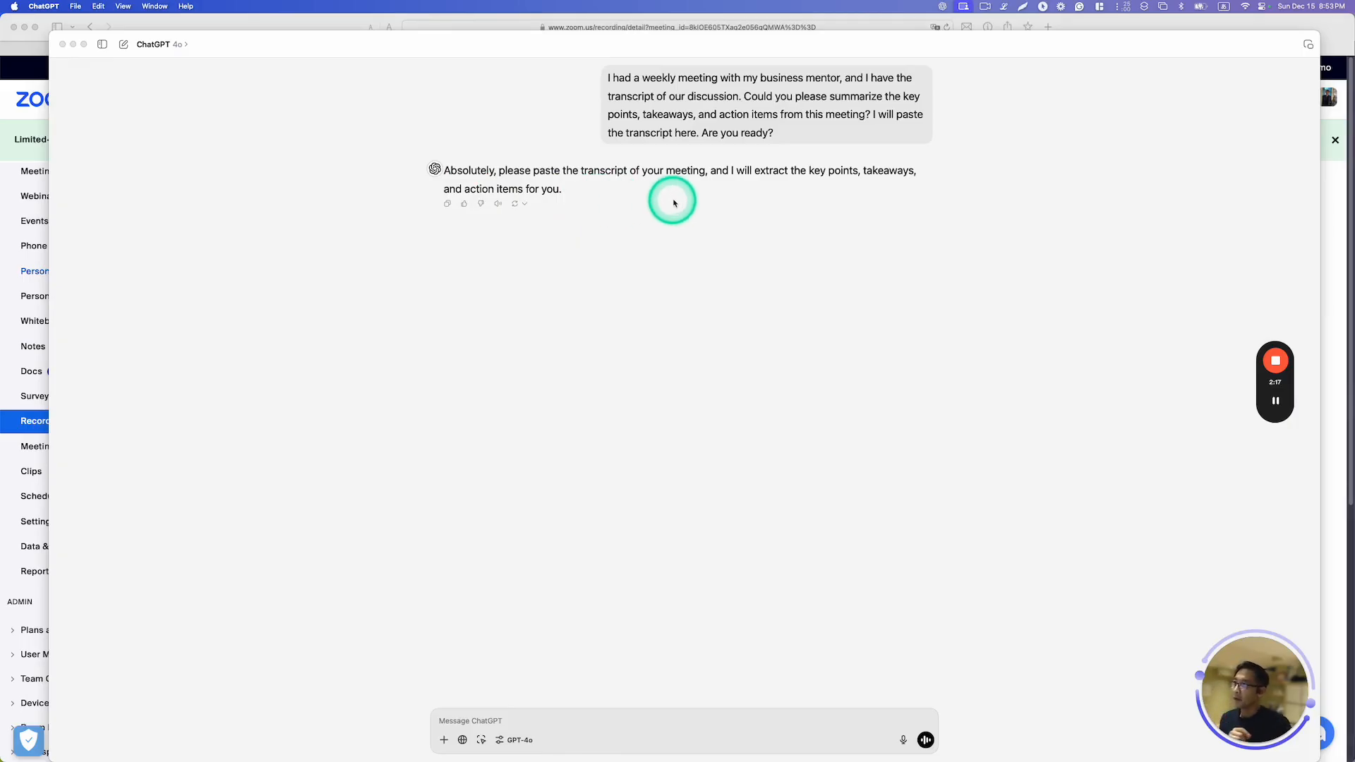
{"action": "mouse_move", "coordinate": [852, 205]}
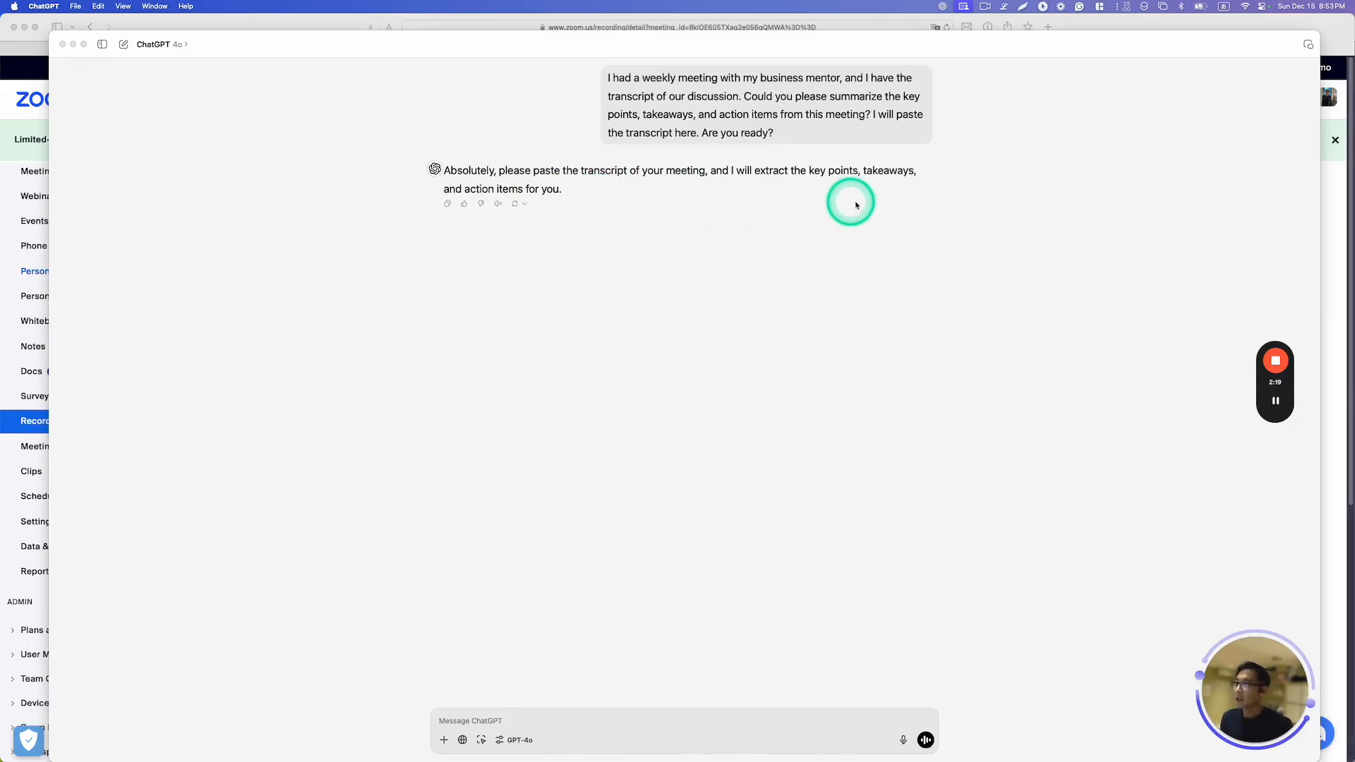
{"action": "mouse_move", "coordinate": [864, 206]}
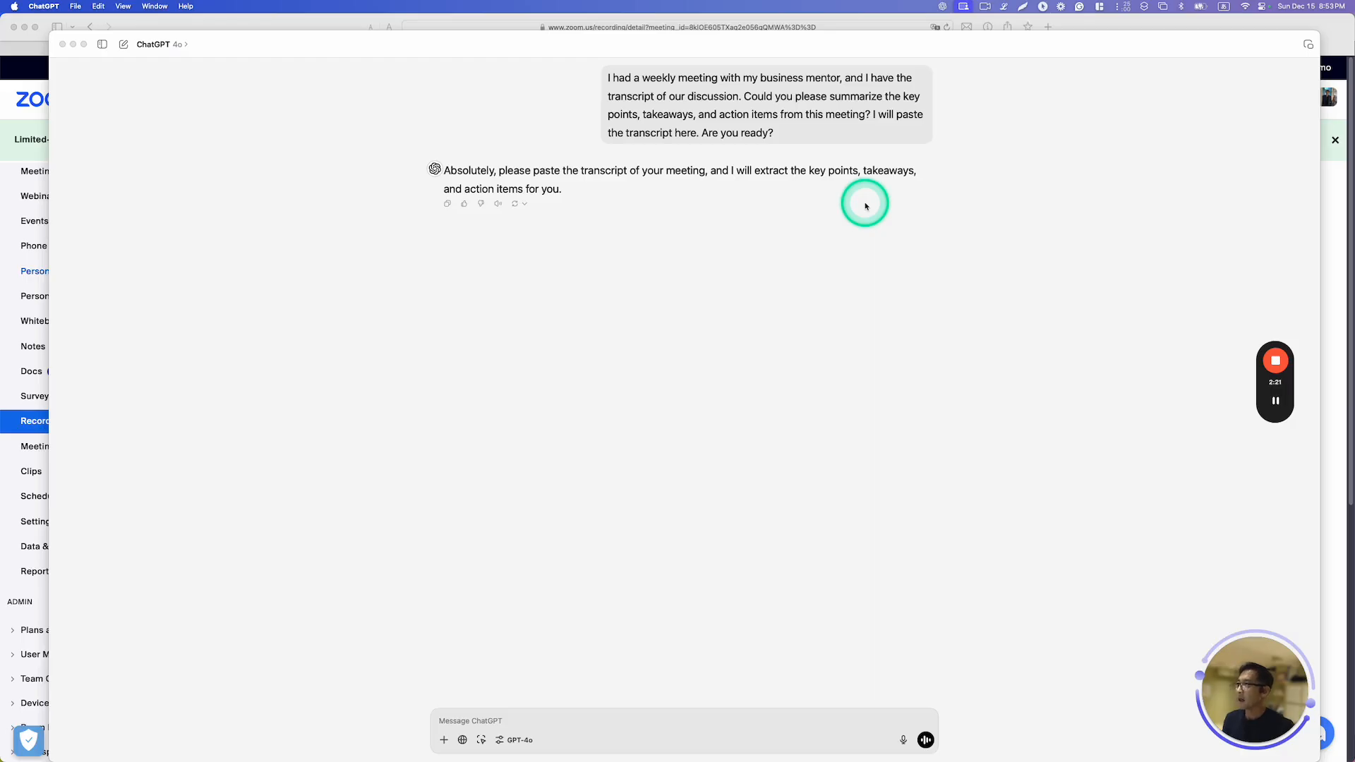
{"action": "mouse_move", "coordinate": [1232, 432]}
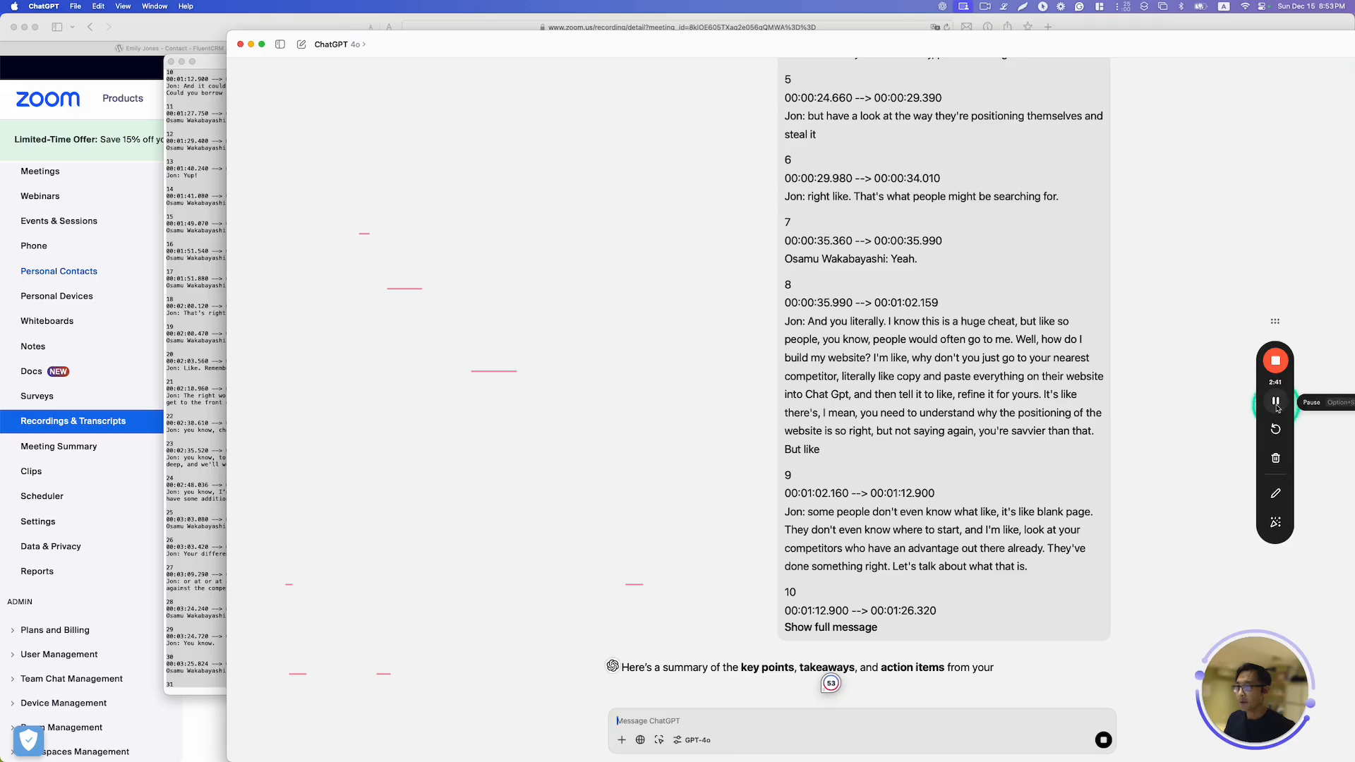
Step: Read through Key Points, Takeaways and Action Items down to the early-January follow-up meeting
{"action": "scroll", "scroll_direction": "down", "scroll_amount": 3}
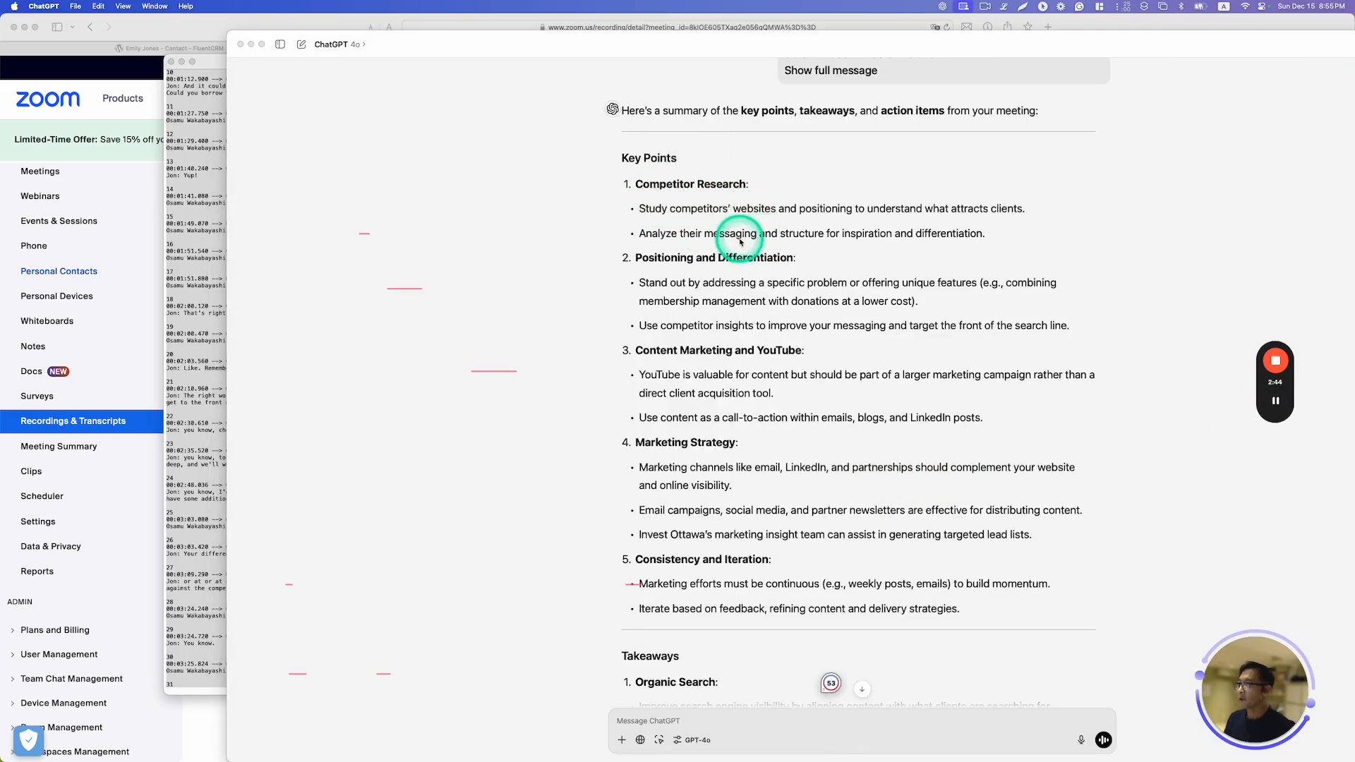
{"action": "mouse_move", "coordinate": [707, 198]}
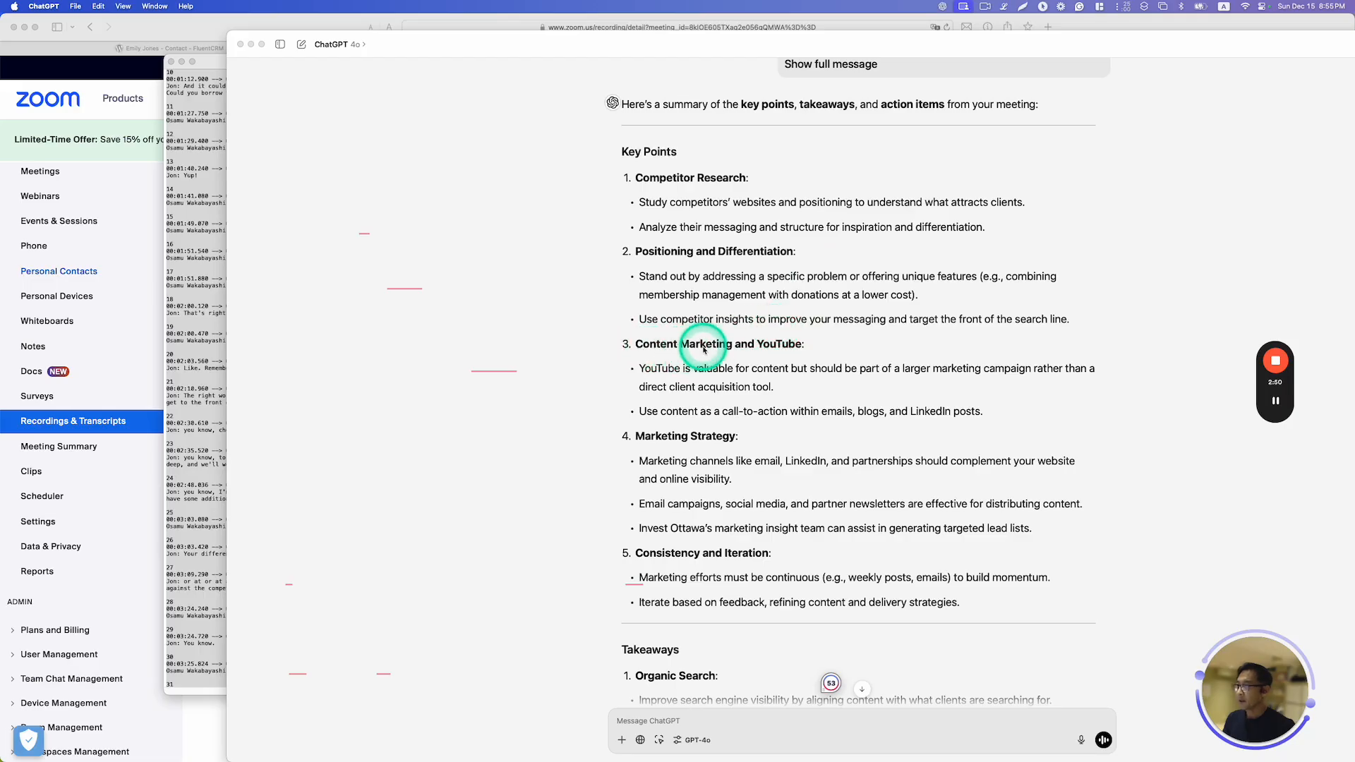
{"action": "mouse_move", "coordinate": [782, 353]}
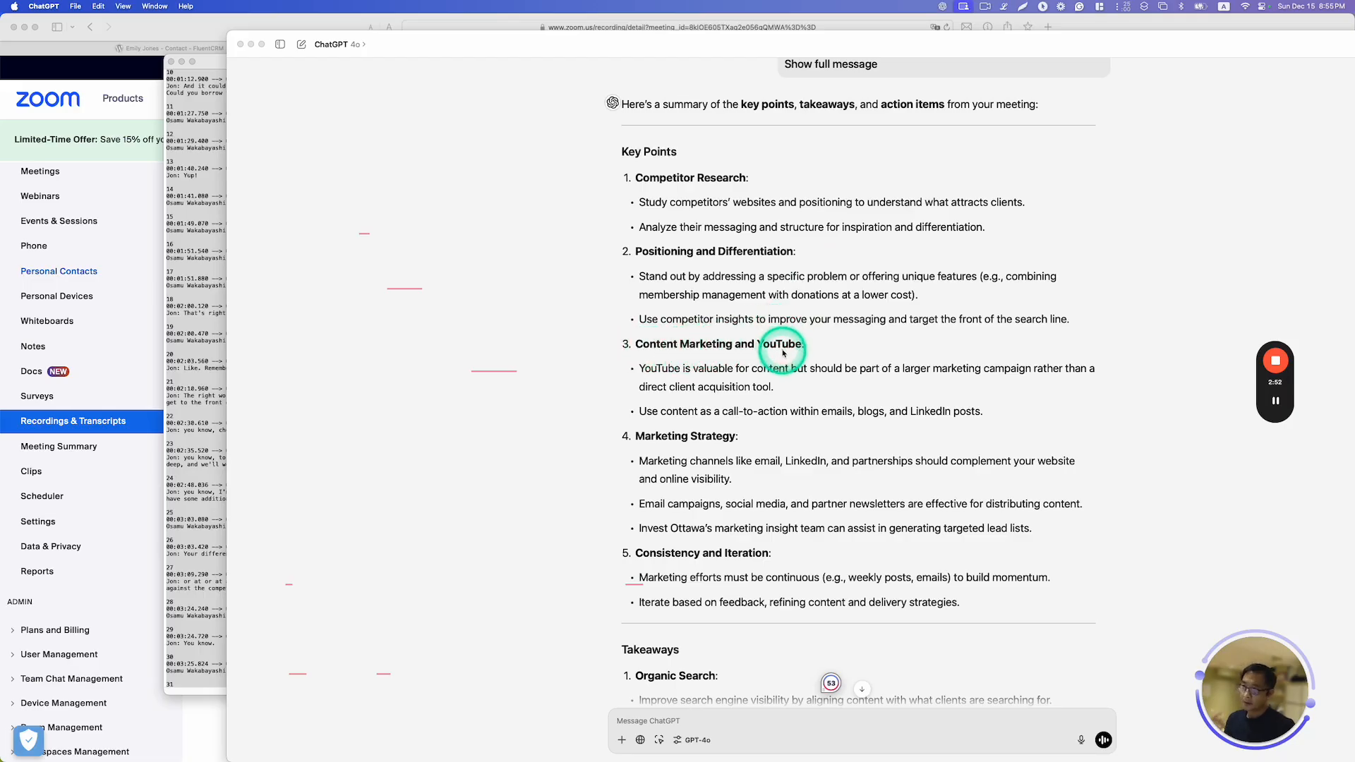
{"action": "scroll", "scroll_direction": "down", "scroll_amount": 3}
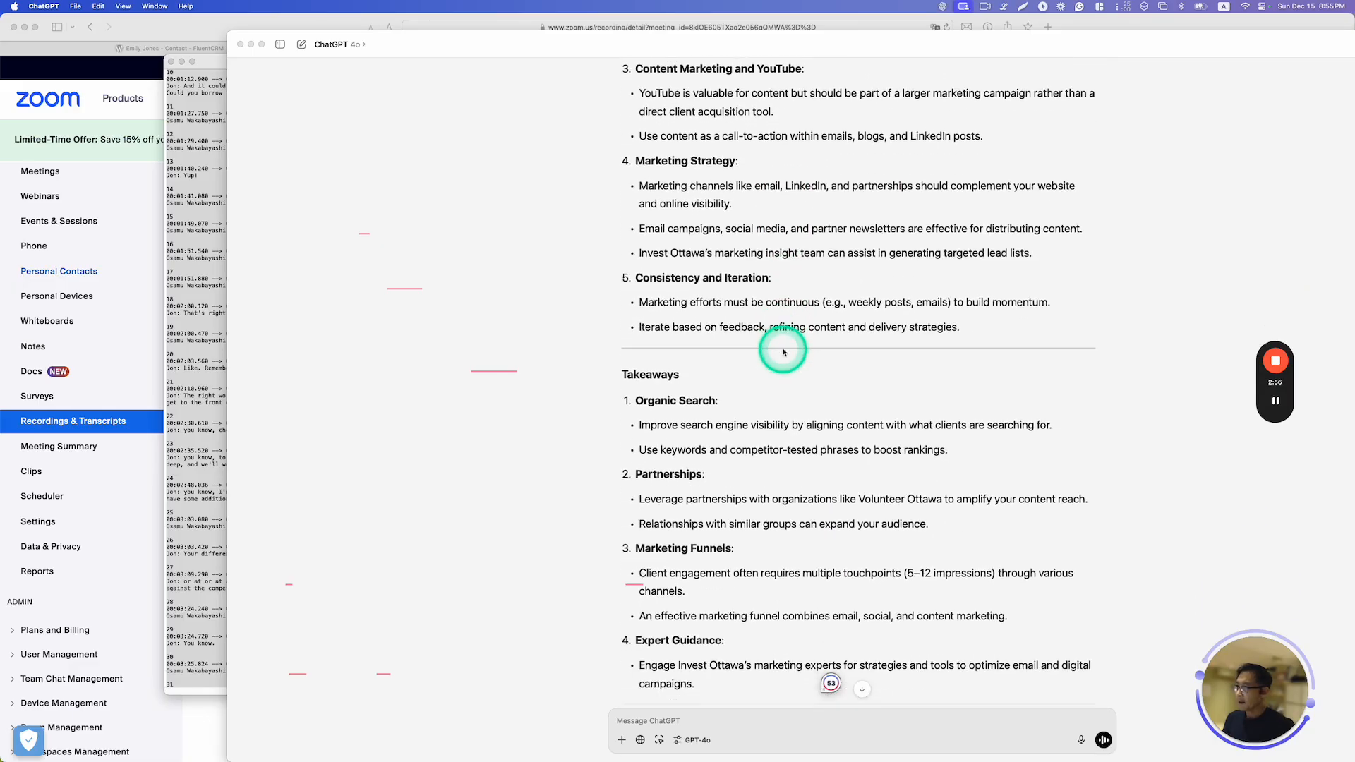
{"action": "scroll", "scroll_direction": "down", "scroll_amount": 3}
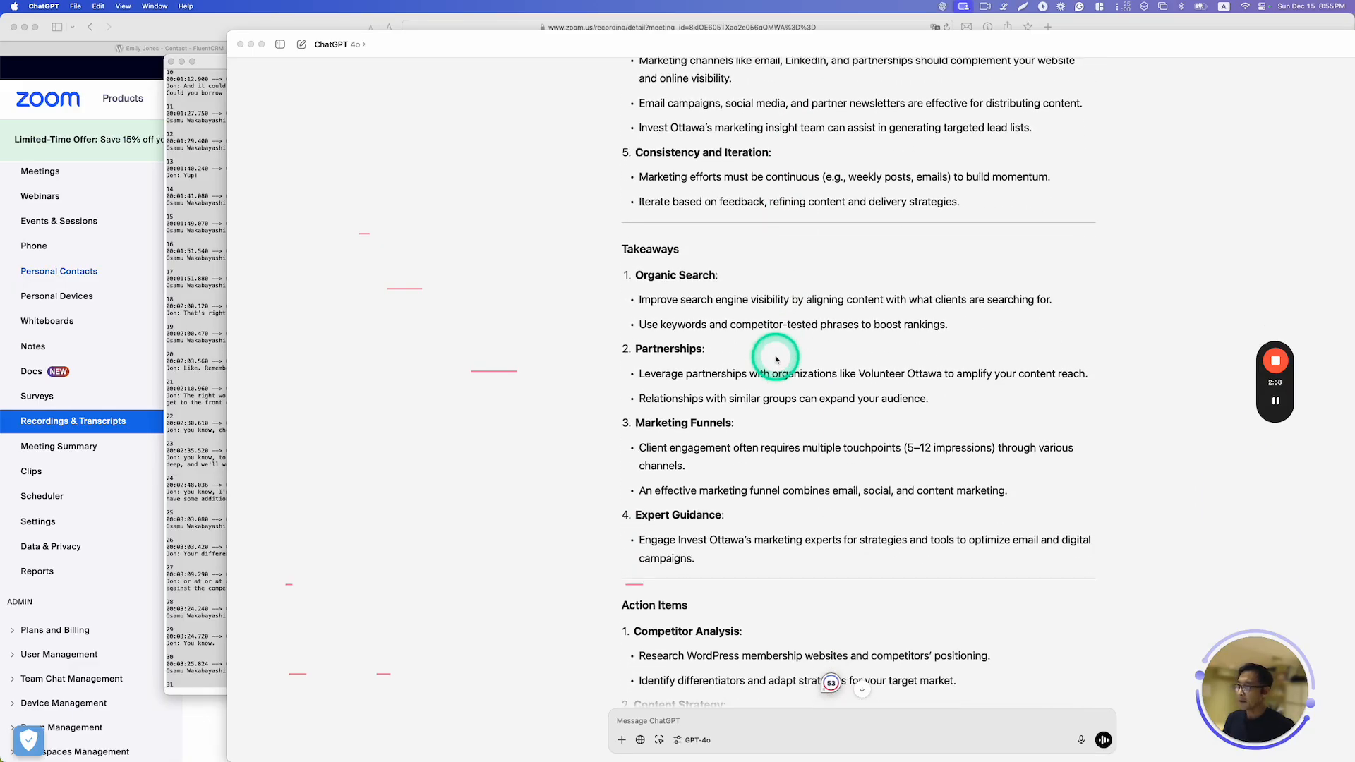
{"action": "scroll", "scroll_direction": "down", "scroll_amount": 3}
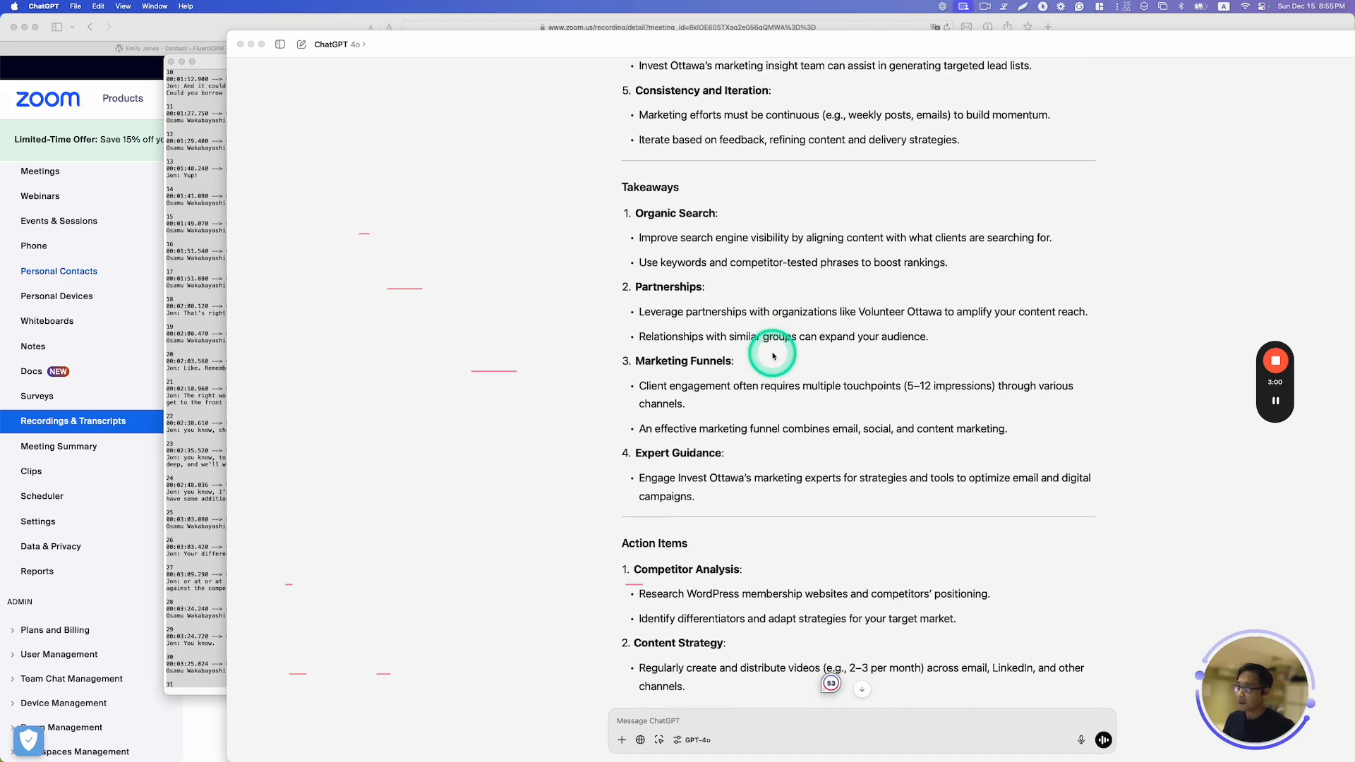
{"action": "scroll", "scroll_direction": "down", "scroll_amount": 3}
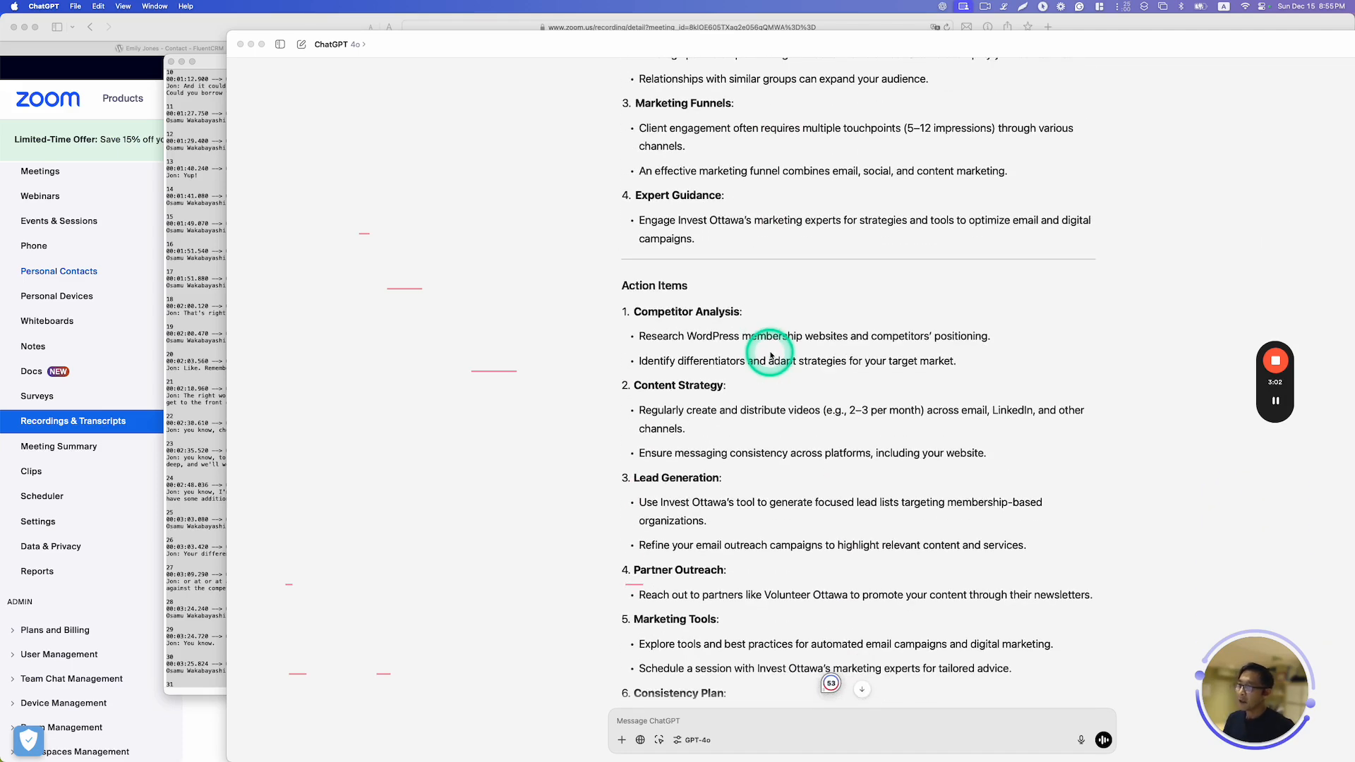
{"action": "scroll", "scroll_direction": "down", "scroll_amount": 3}
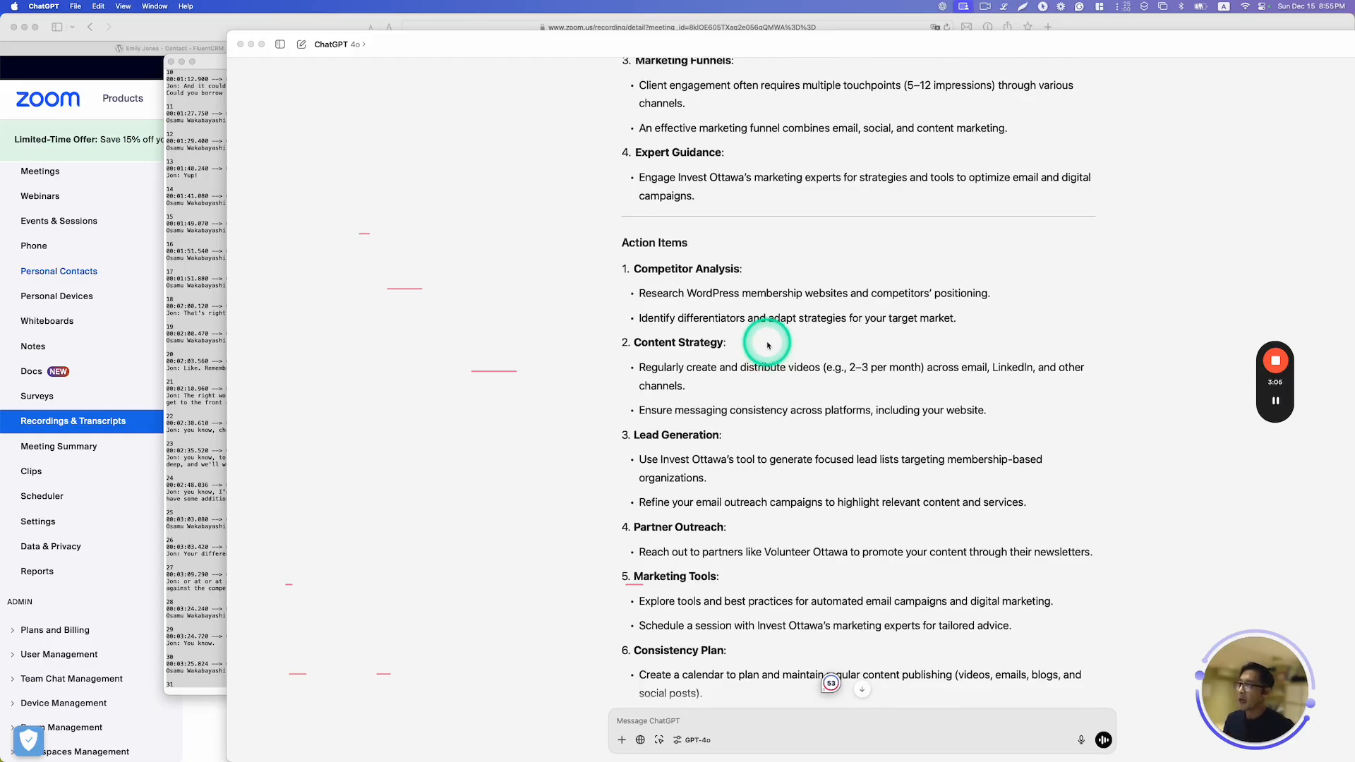
{"action": "scroll", "scroll_direction": "down", "scroll_amount": 3}
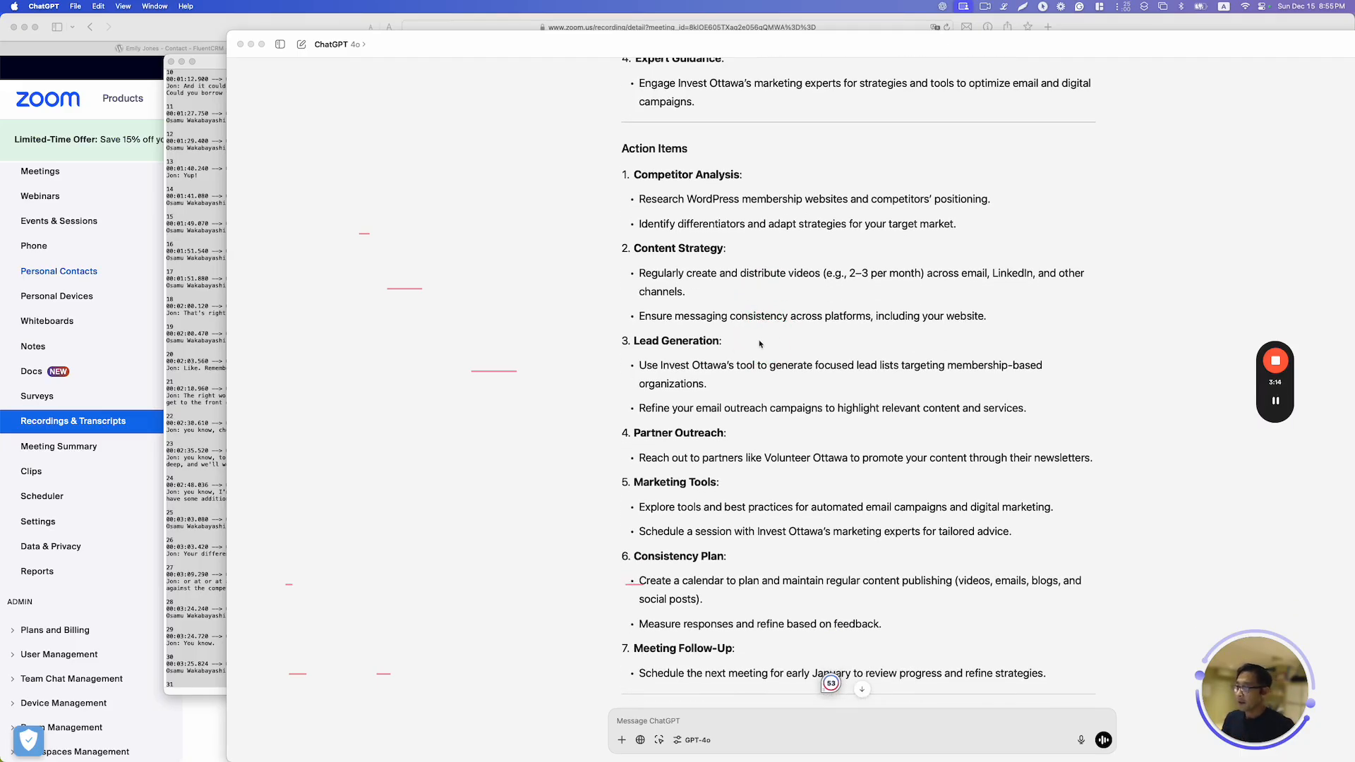
{"action": "left_click", "coordinate": [735, 365]}
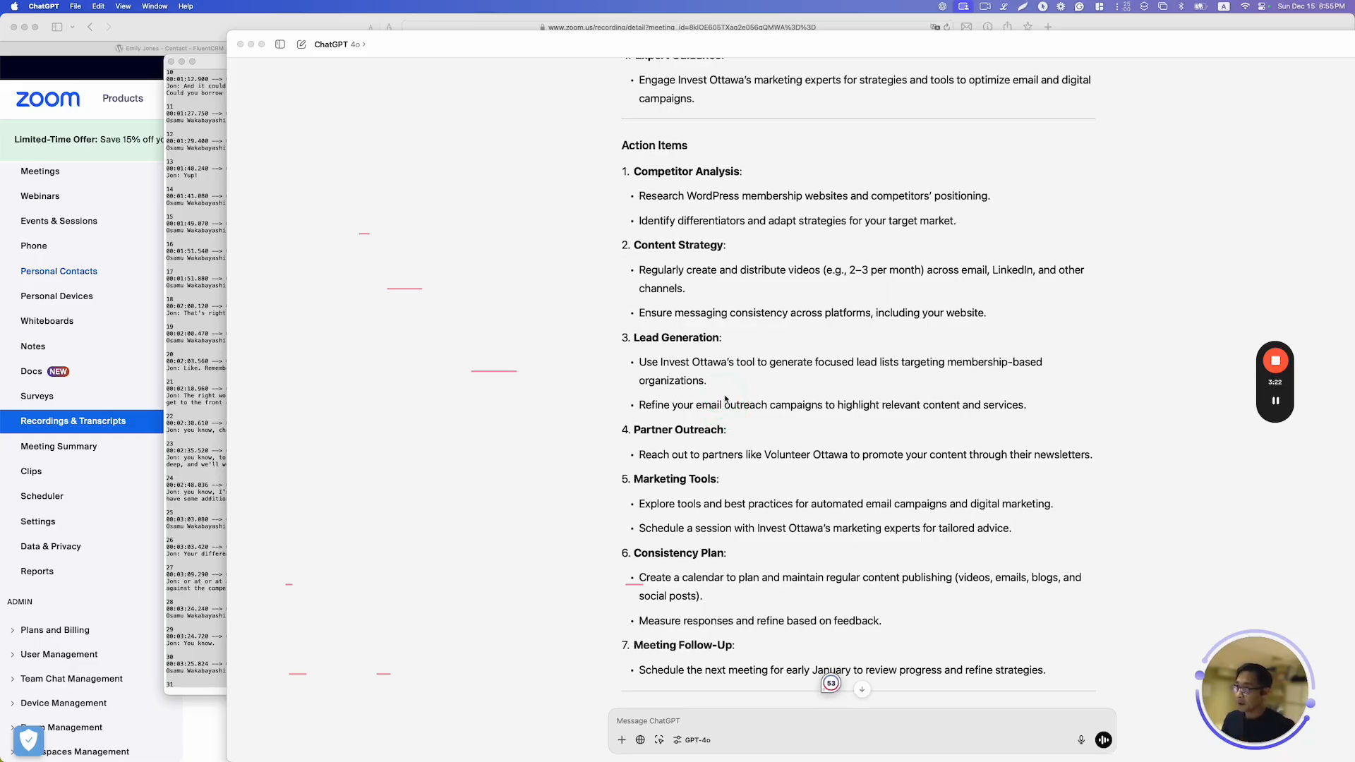
{"action": "left_click", "coordinate": [724, 380]}
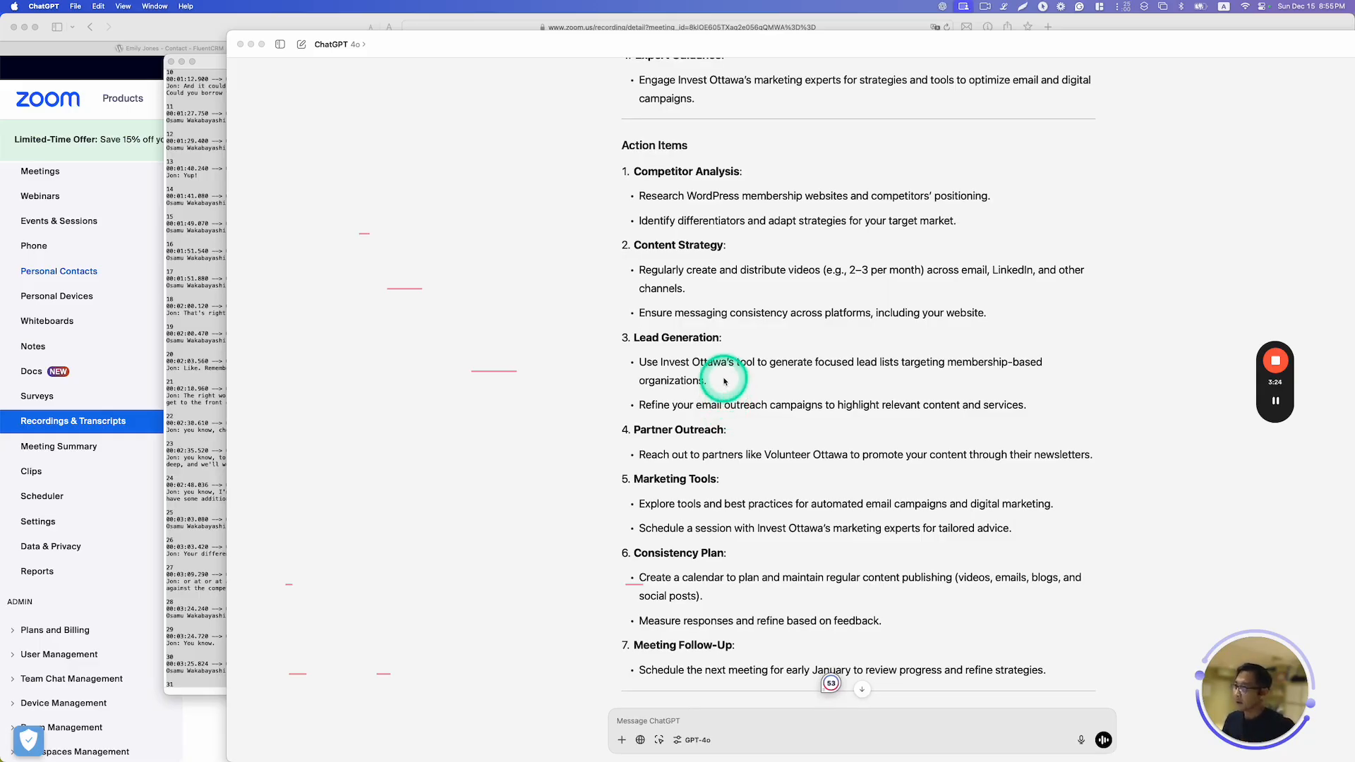